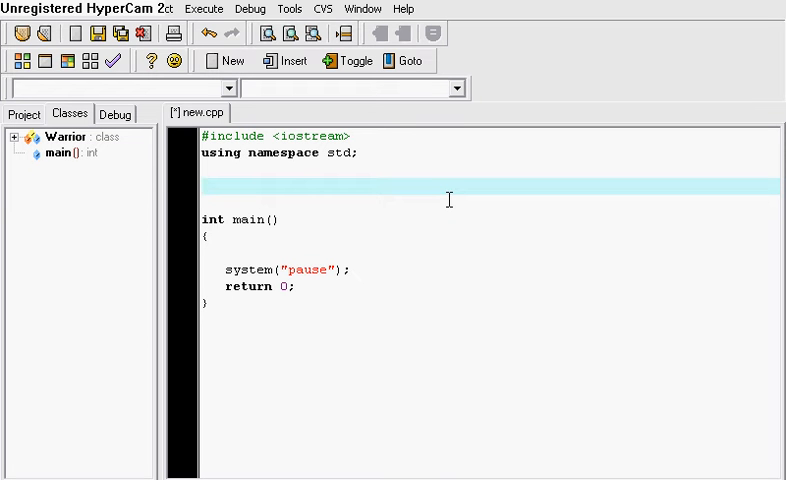
- Type 'class Warrior' with an opening brace on the line above int main()
text(c)
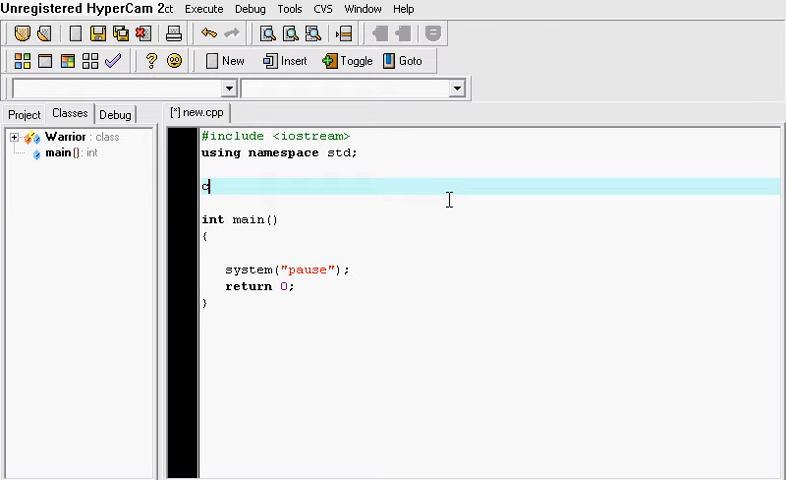
text(lass)
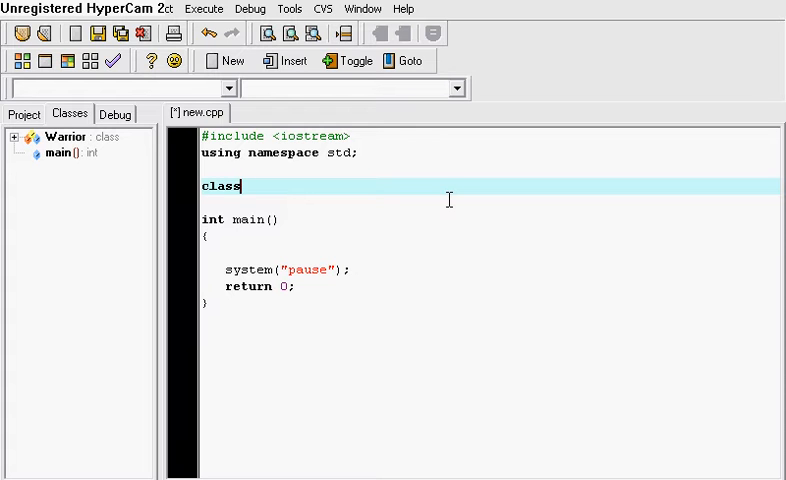
text(" ")
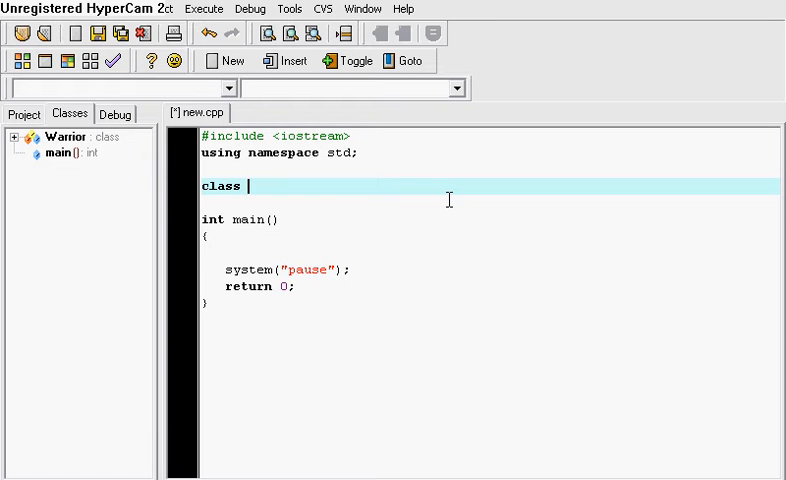
text(b)
text( Warrior)
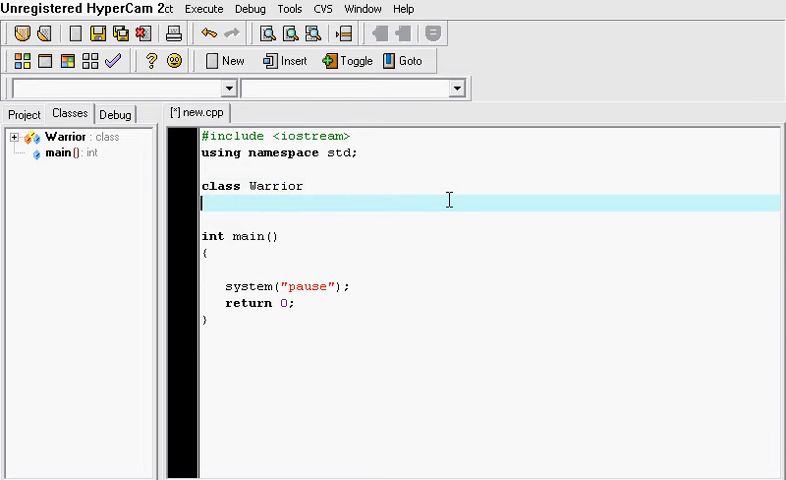
text({)
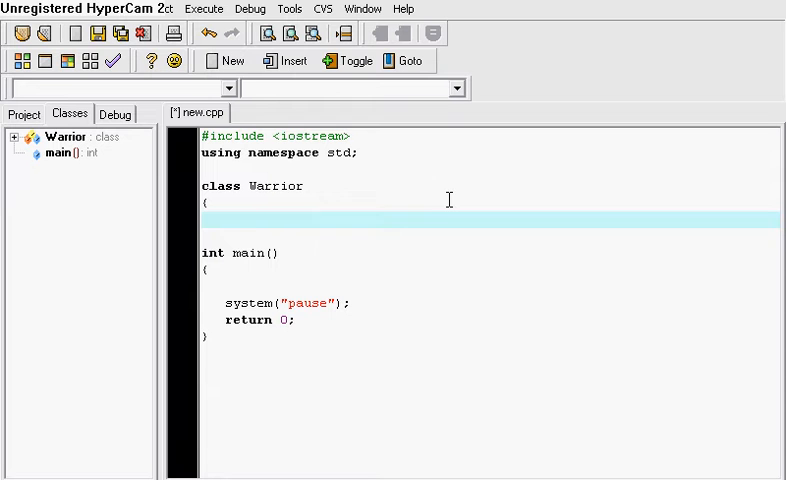
- Declare int health and int speed members, then begin a void attack() method
text(int health;)
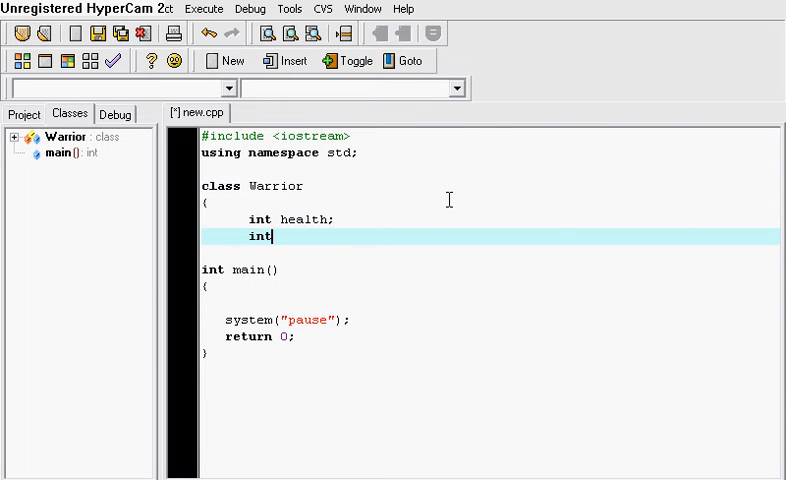
text(speed;)
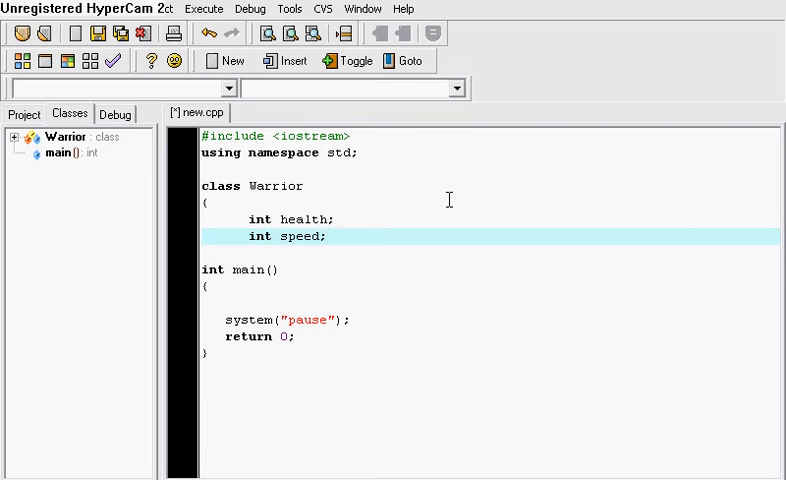
text(vo)
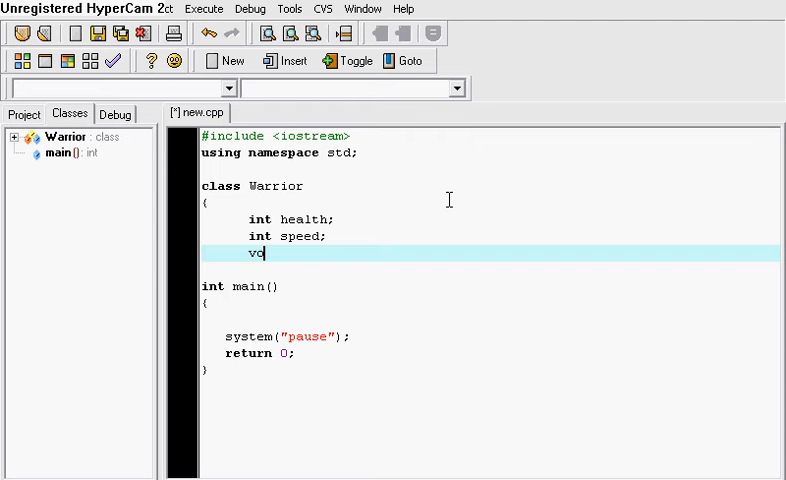
text(id attack)
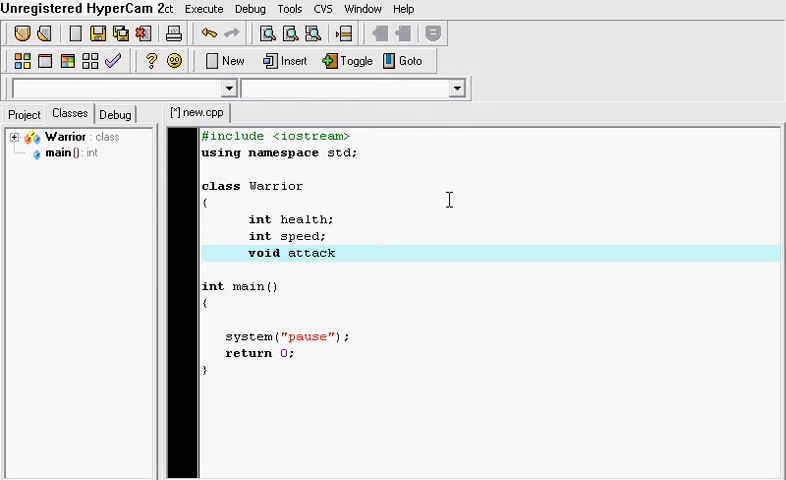
text(())
text(cout)
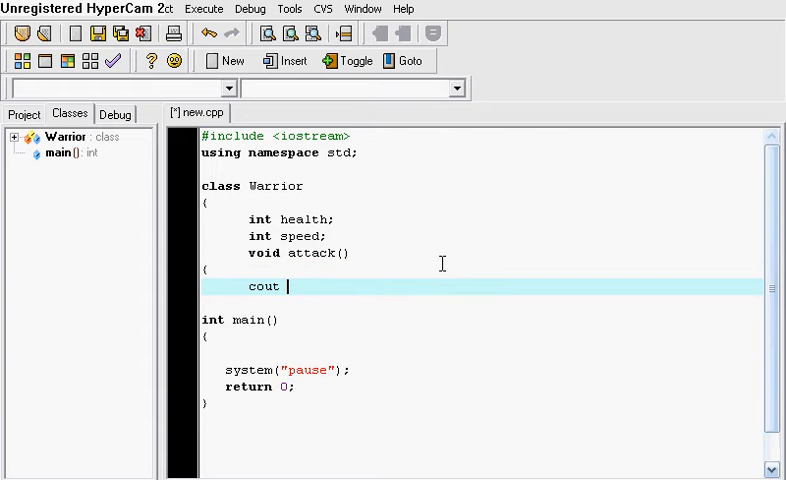
- Finish attack() printing 'I am attacking' with endl, and close the method and class
text(<< ")
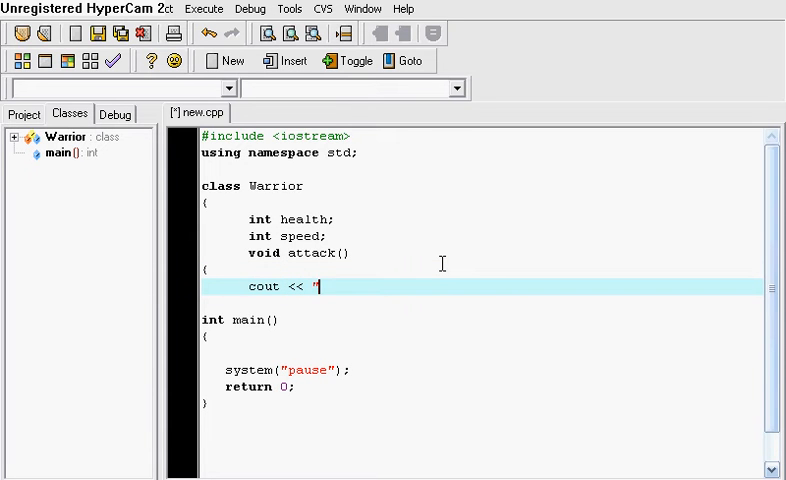
text(I am a)
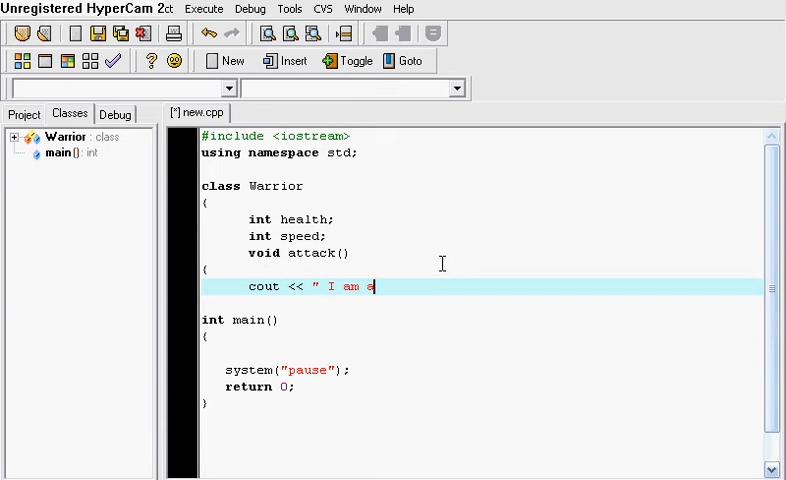
text(ttacking ")
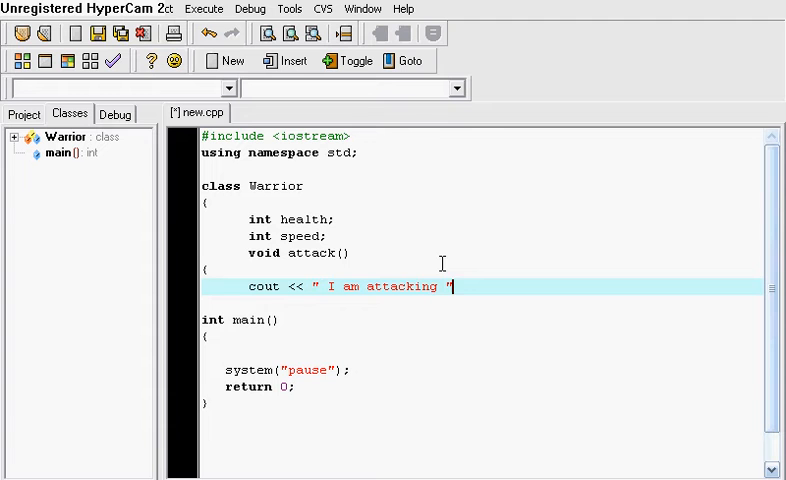
text(<< en)
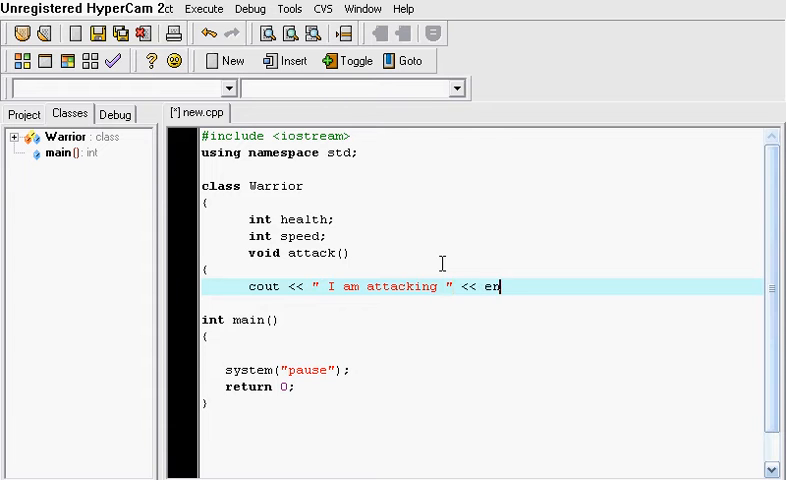
text(dl;)
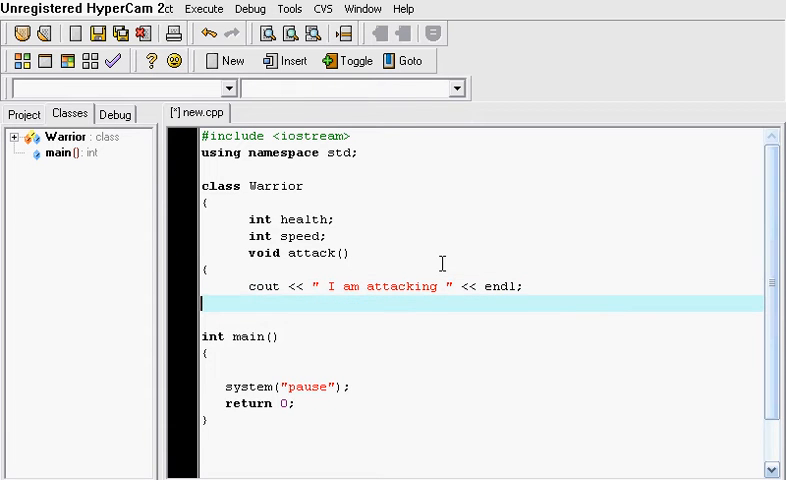
text(};)
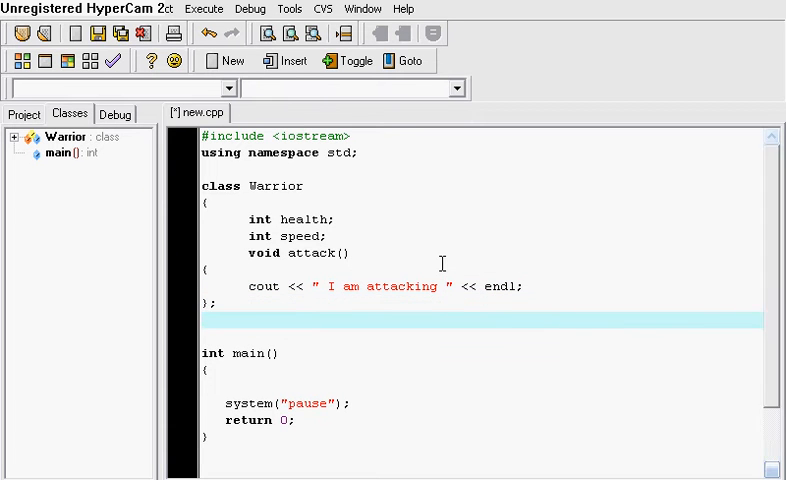
text(};)
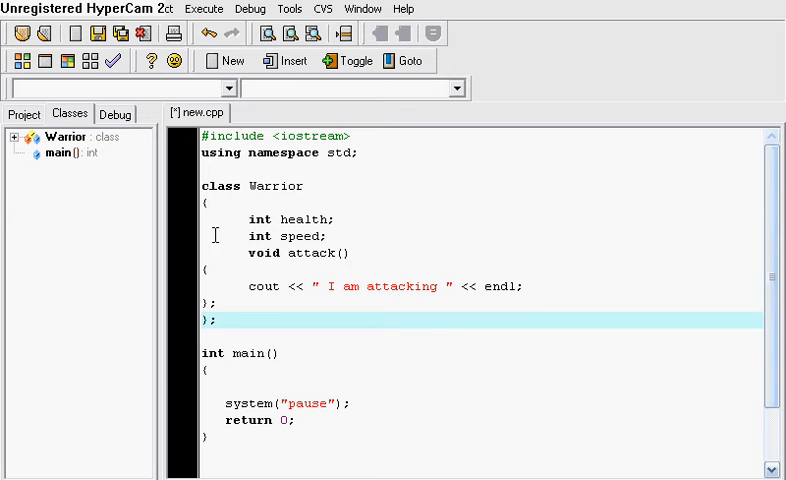
click(224, 321)
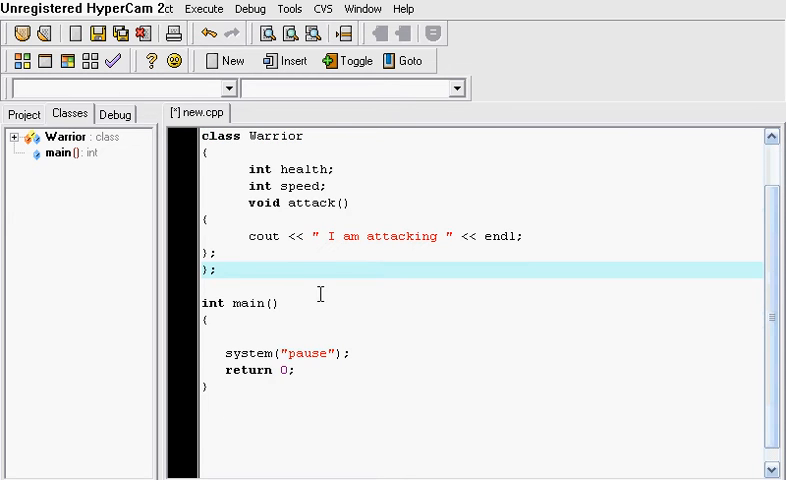
text(#include <iostream>)
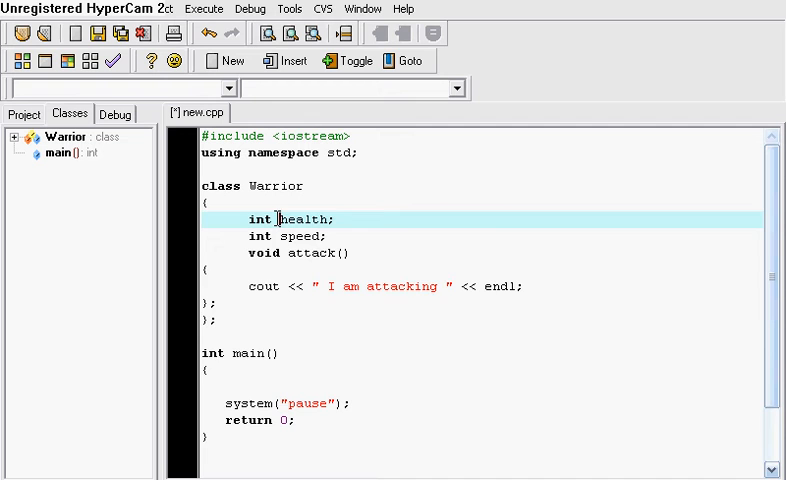
- Add a public: label on a new line above the health and speed declarations
key(Enter)
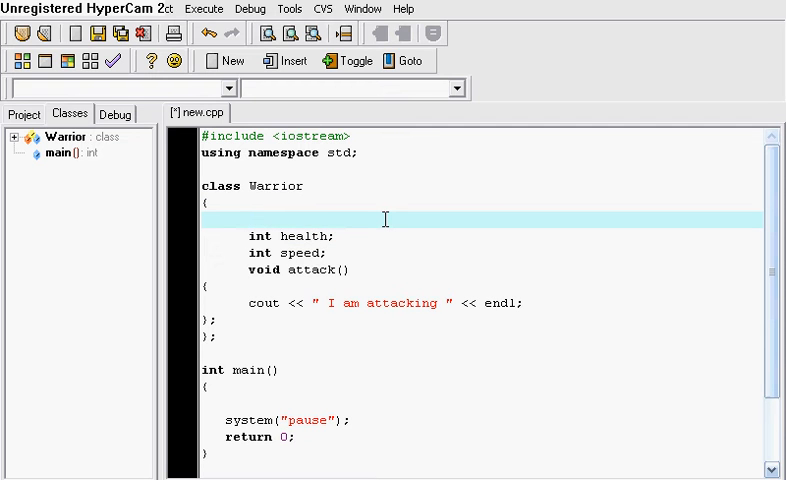
text(public)
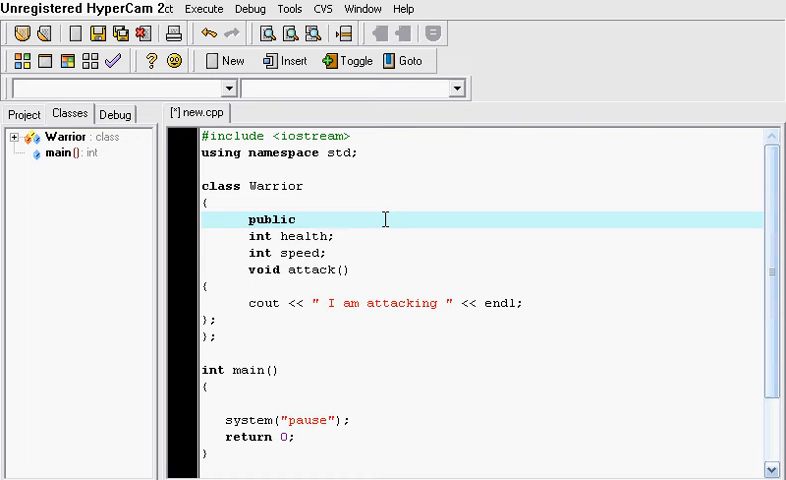
text(:)
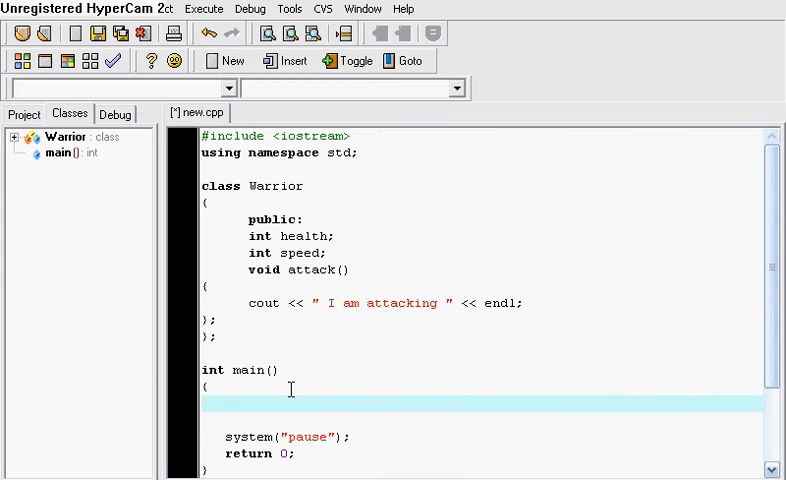
mouse_move(251, 178)
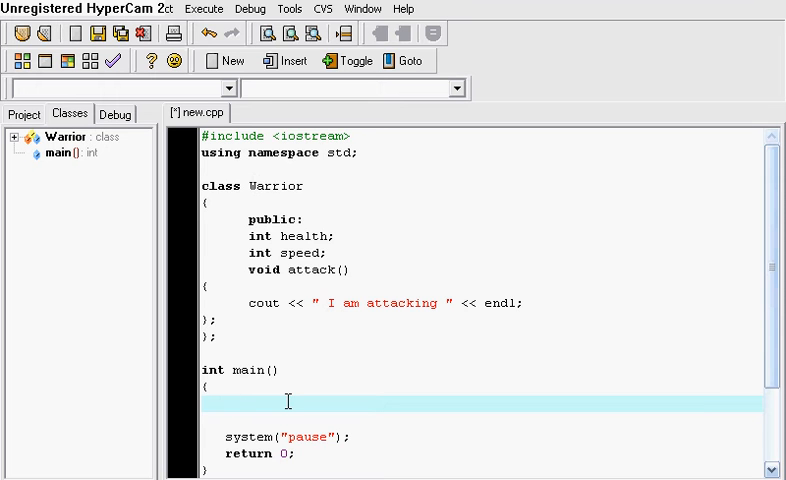
- Declare 'Warrior t;' inside main() before the system pause call
text(Warrio)
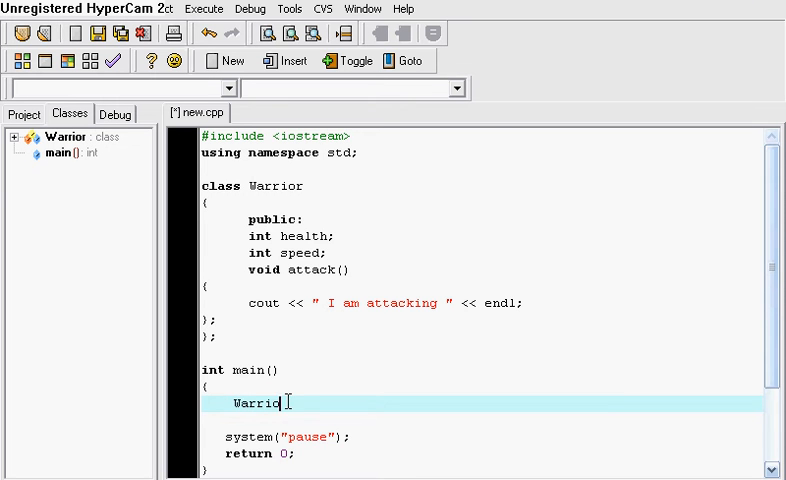
mouse_move(289, 403)
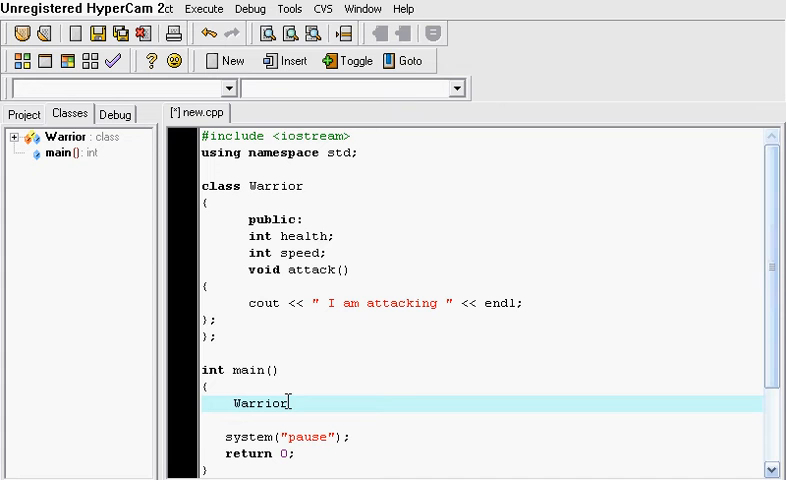
text(t;)
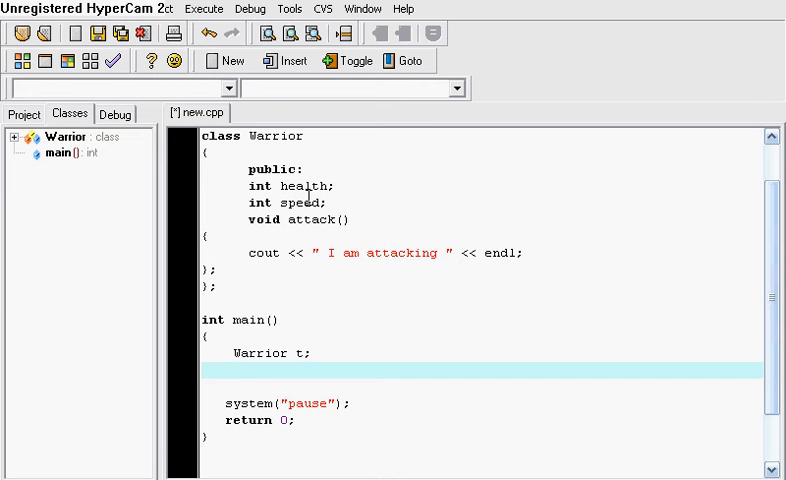
- Assign t.health = 87 and t.speed = 92 after the Warrior t declaration
text(t.)
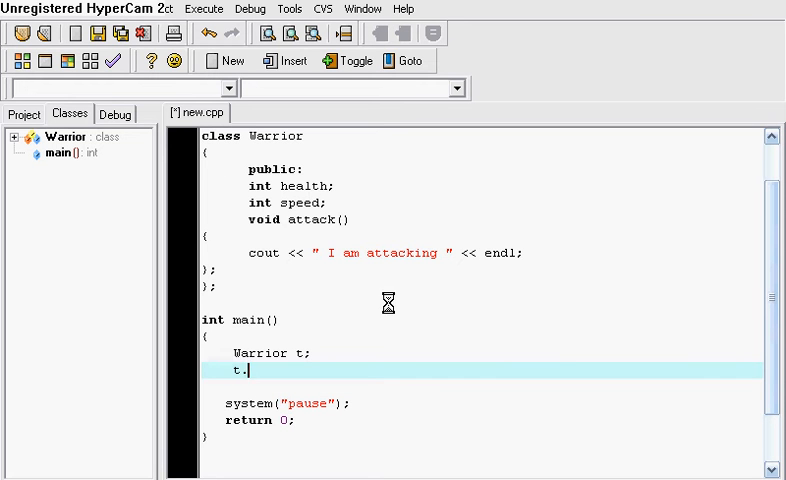
text(.)
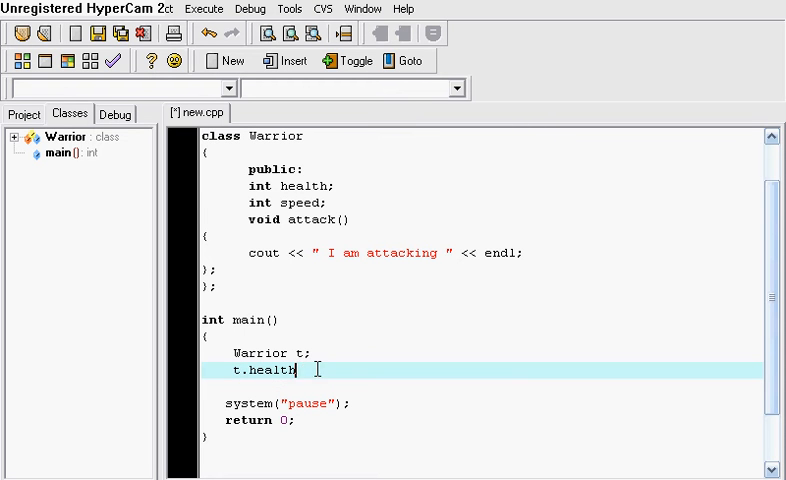
text(=)
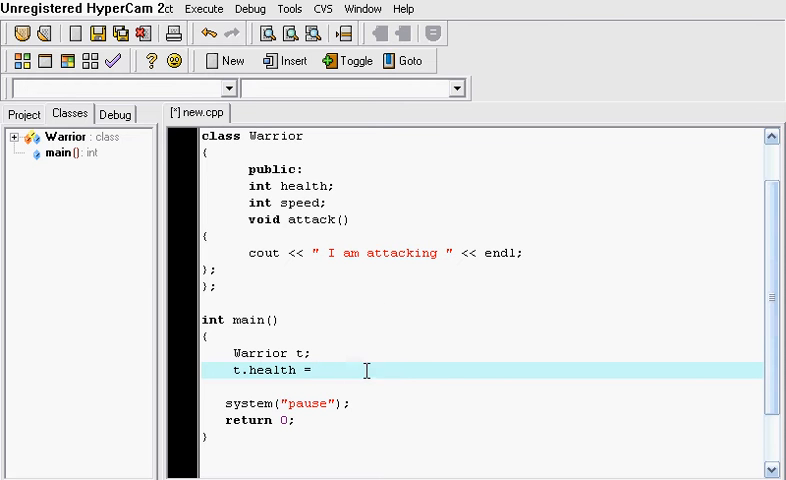
mouse_move(398, 362)
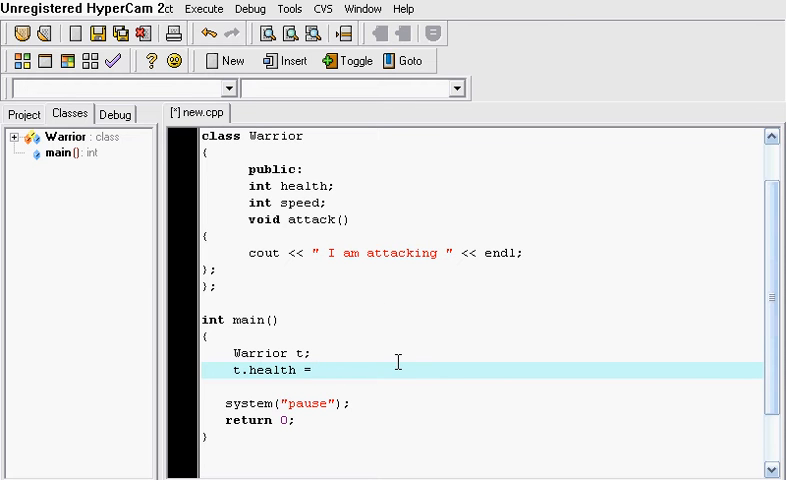
text(87;)
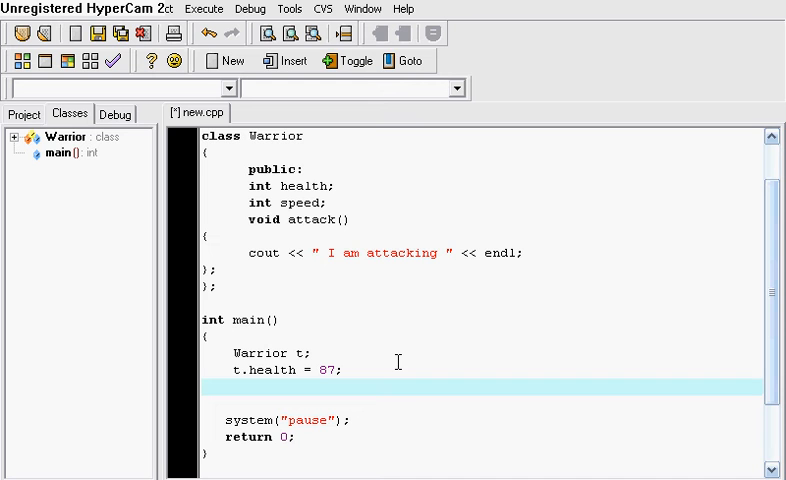
text(t.speed =)
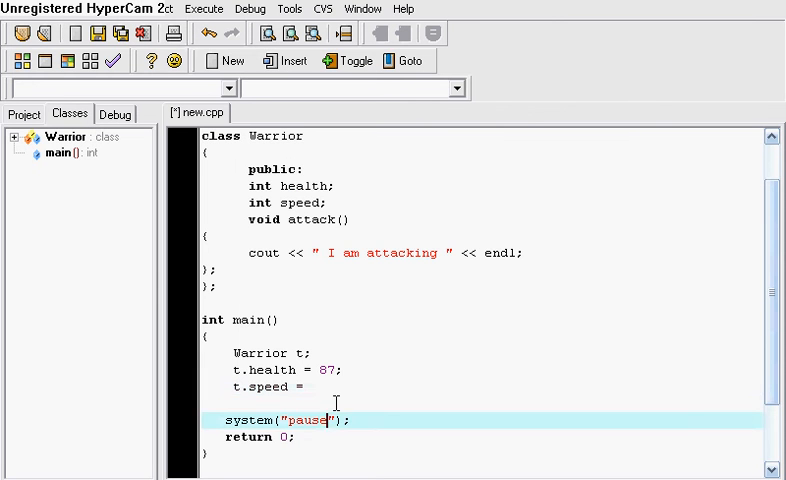
text(92;)
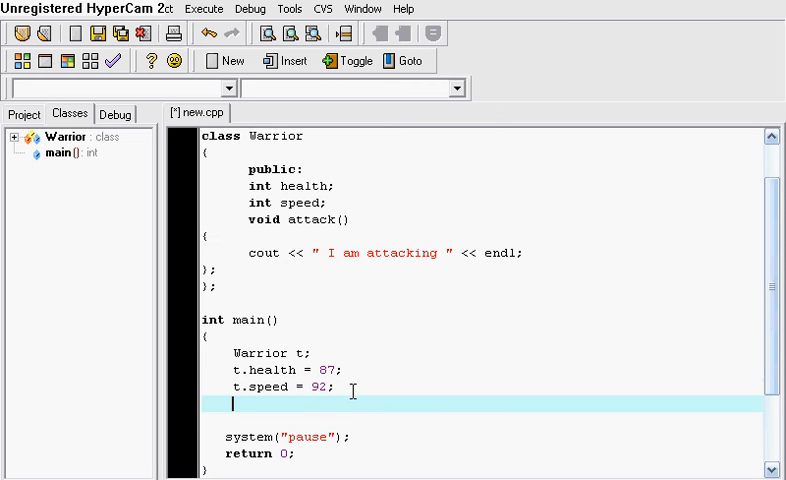
- Write a cout line printing 'My health is' t.health and 'My speed is' t.speed with endl
text(co)
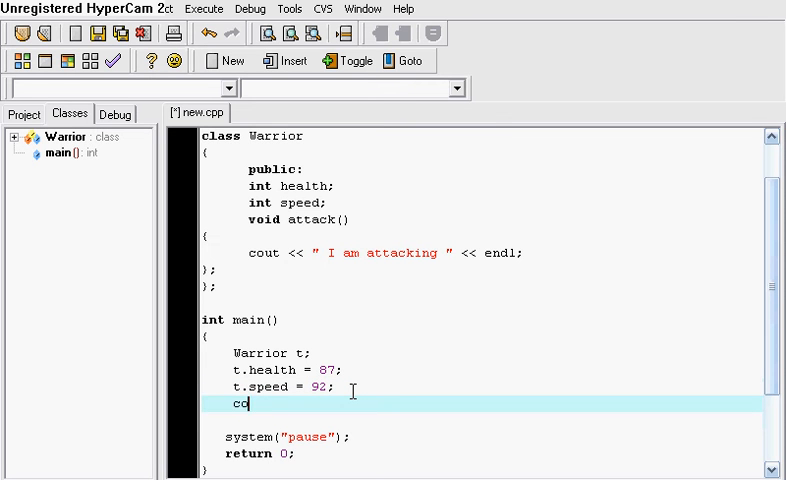
text(ut)
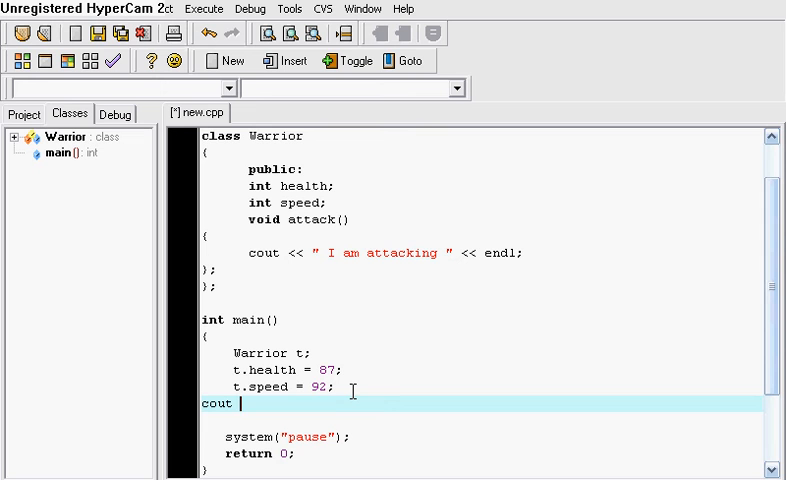
text(<< " M)
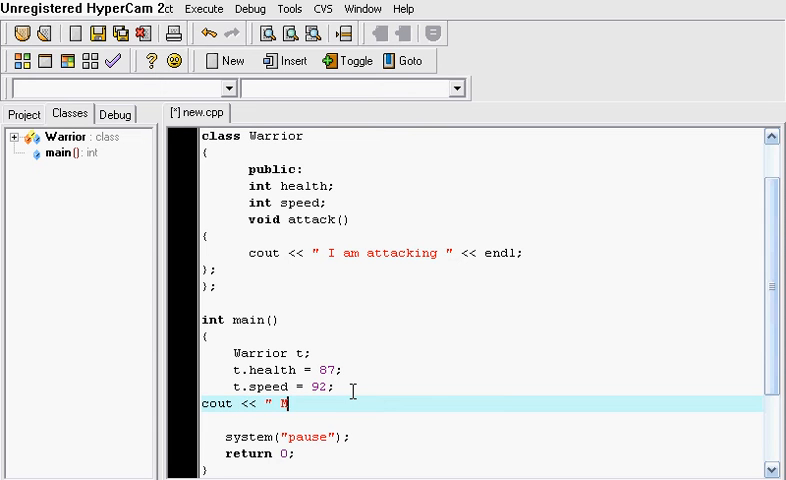
text(y health is " <<)
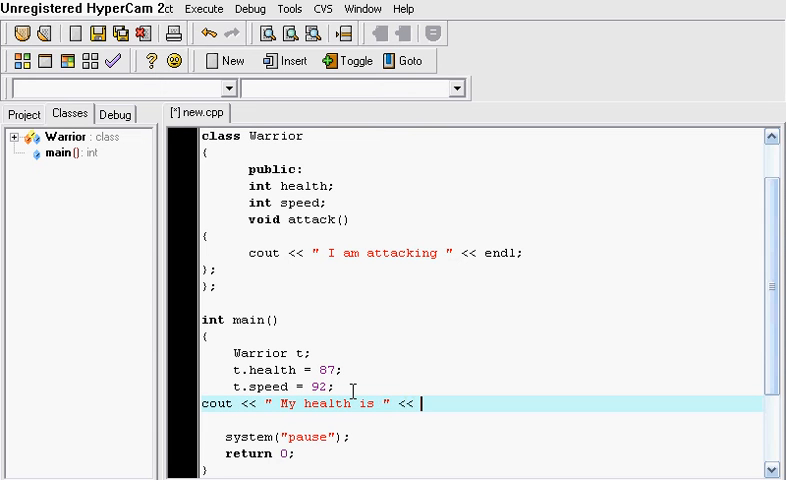
text(t.health)
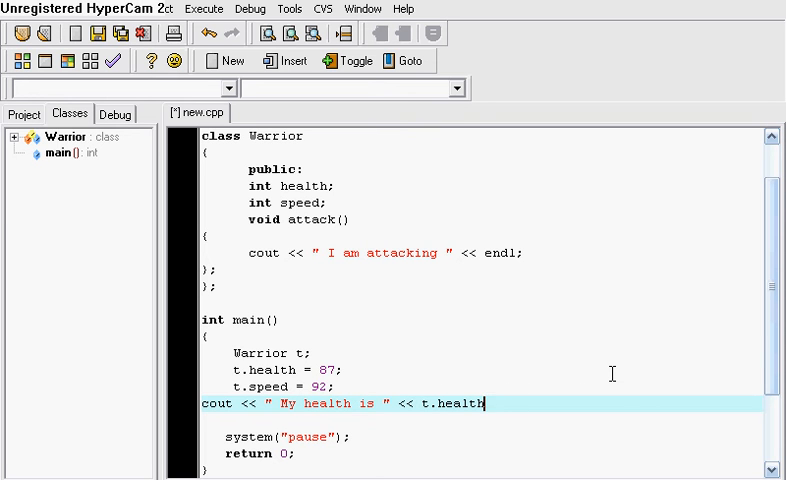
text(<<)
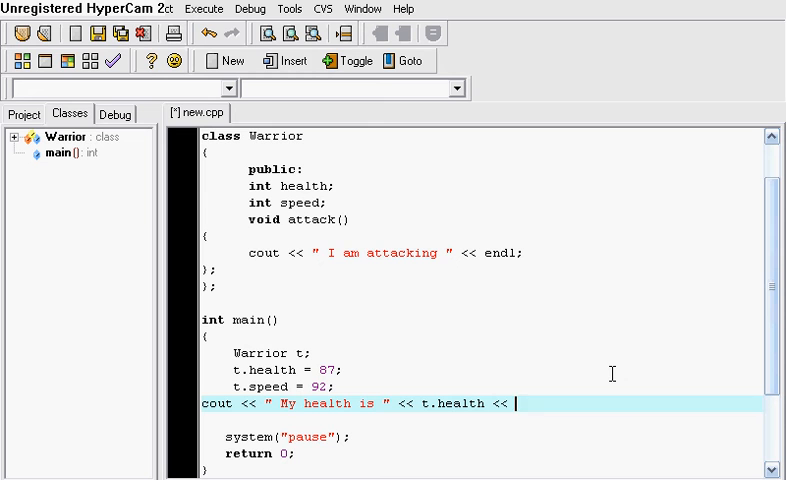
text(" My speed is " <<)
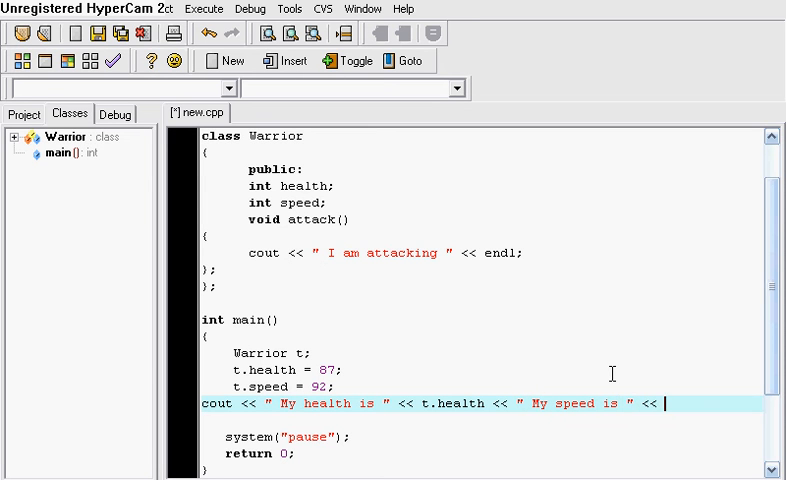
text(t.speed << end)
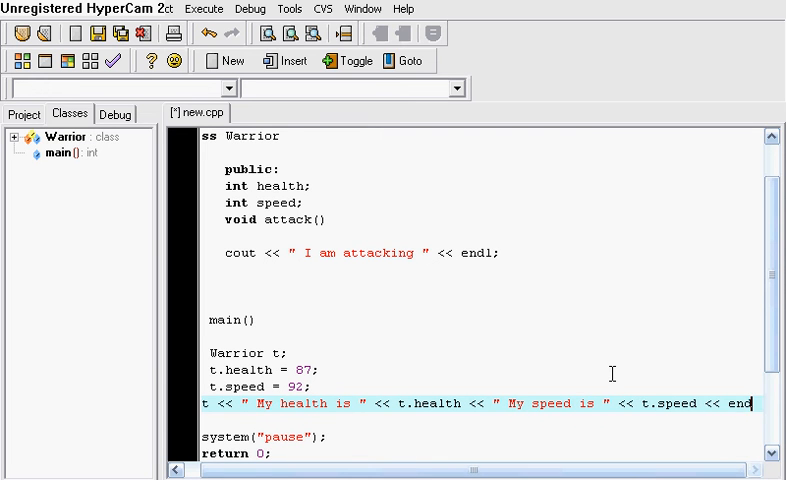
scroll(right, 3)
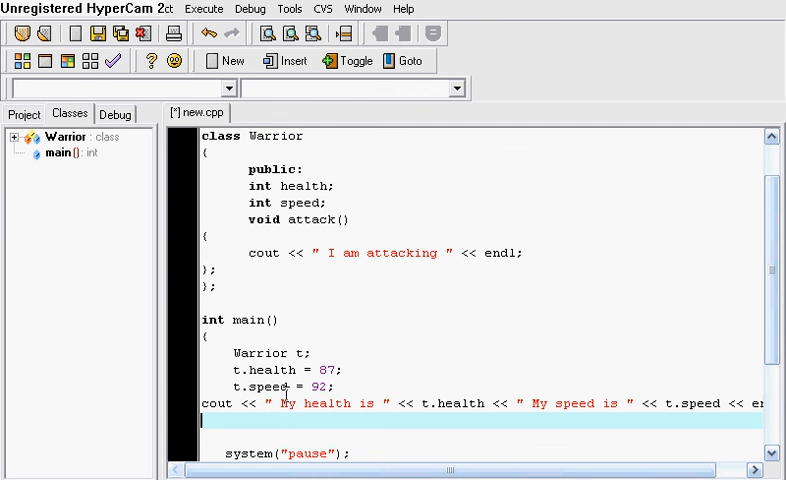
- Add a t.attack(); call below the cout line and run Compile & Run
text(attack)
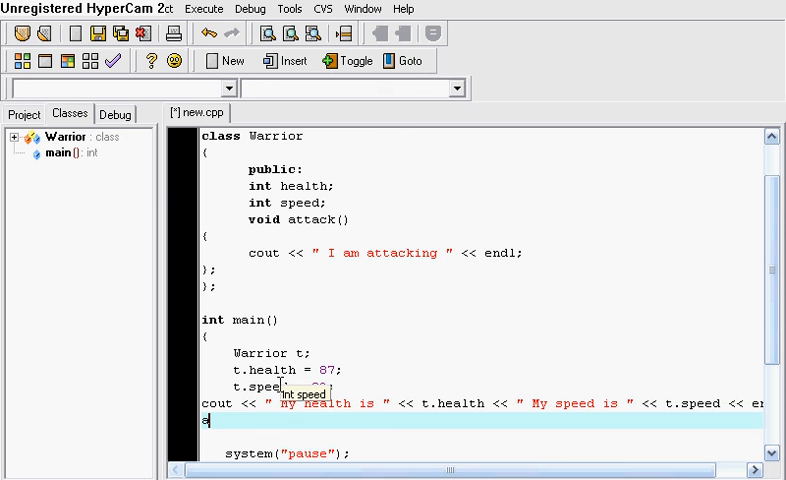
text(t.attac)
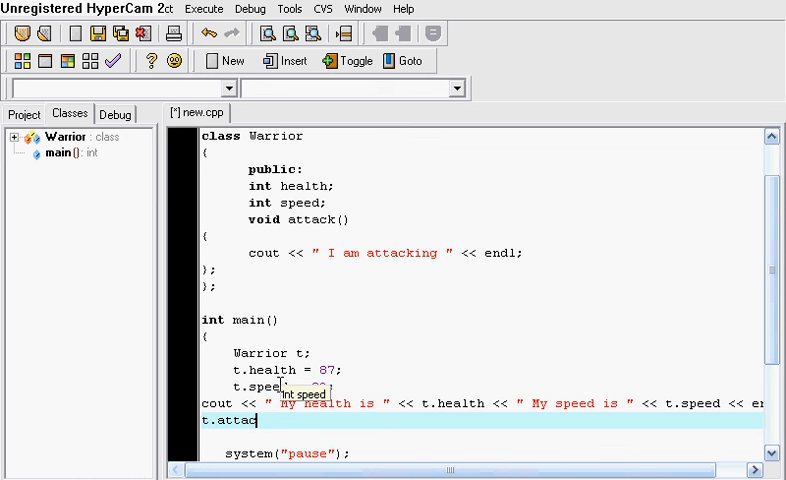
text(k();)
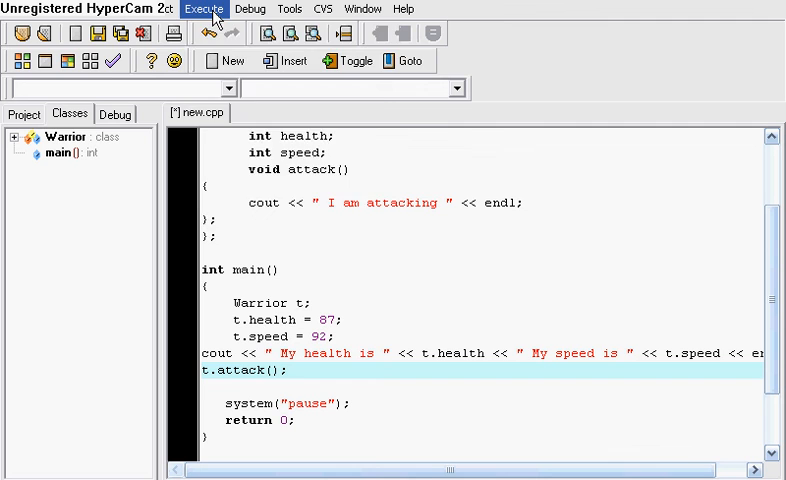
click(204, 9)
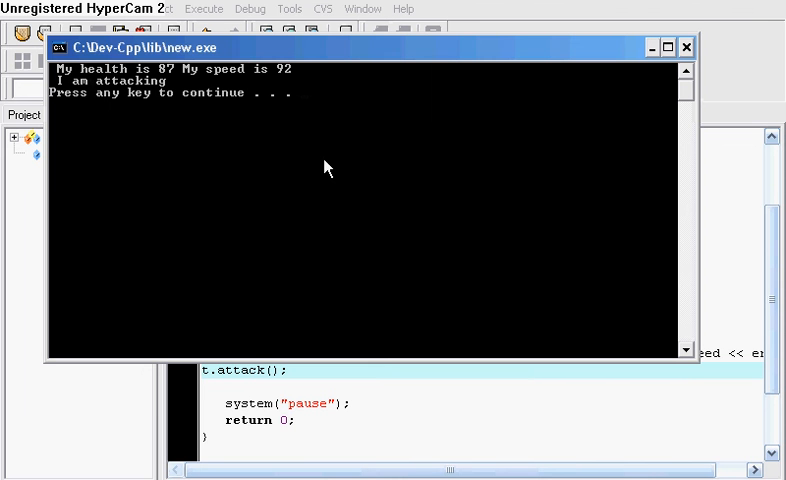
mouse_move(147, 75)
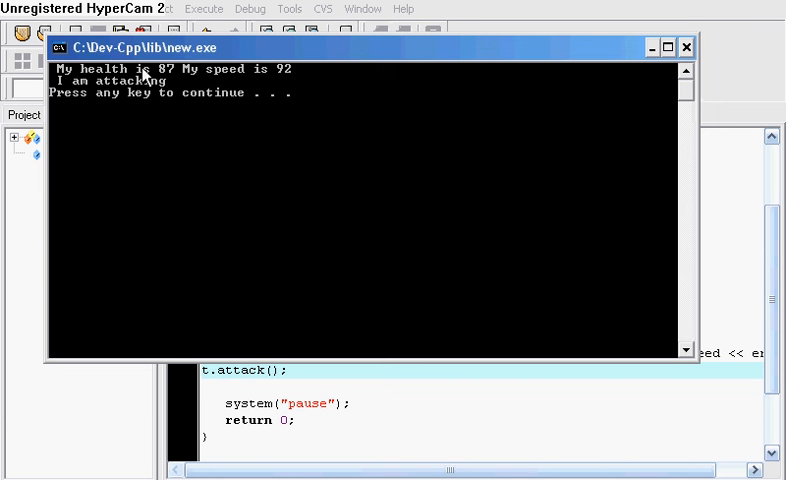
mouse_move(262, 66)
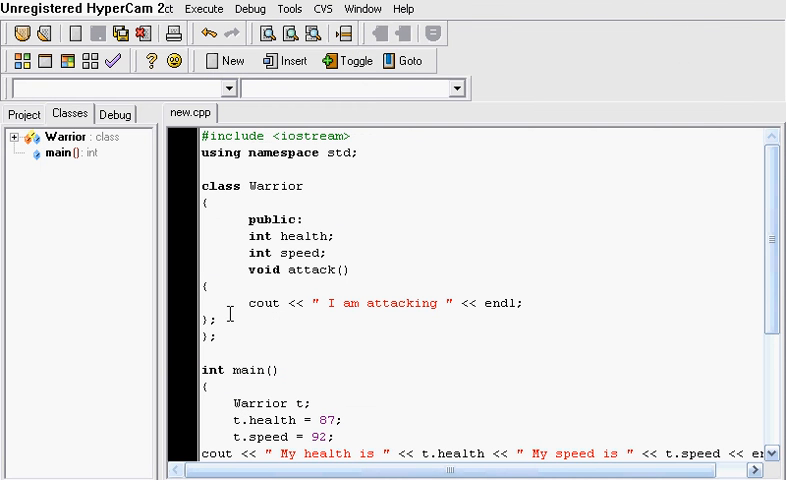
mouse_move(413, 240)
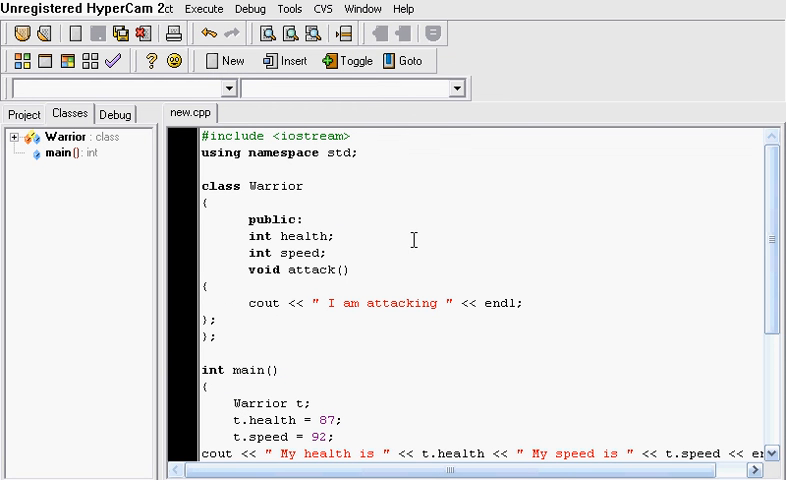
mouse_move(290, 215)
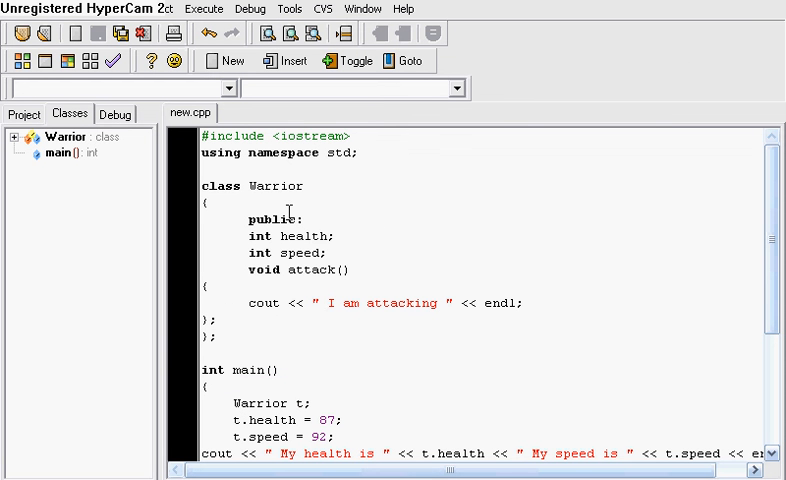
mouse_move(247, 192)
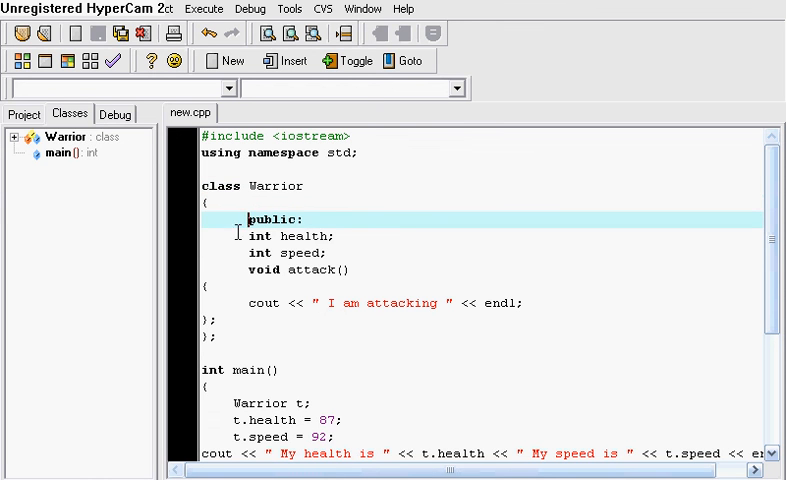
drag(249, 236, 323, 253)
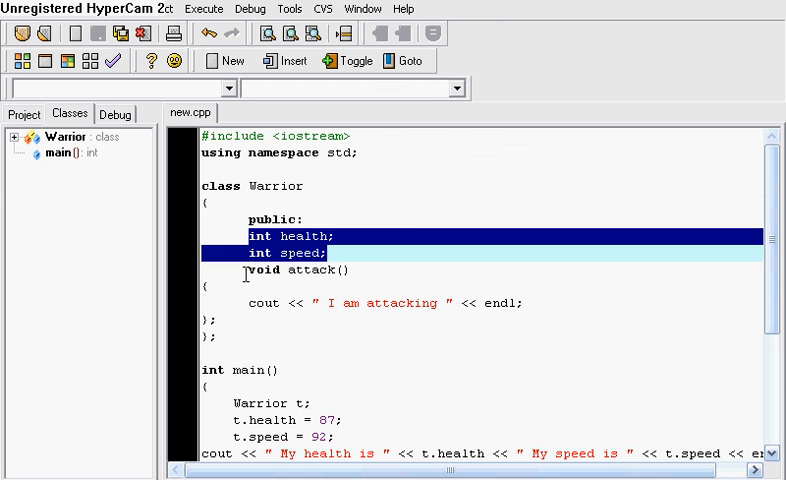
click(350, 269)
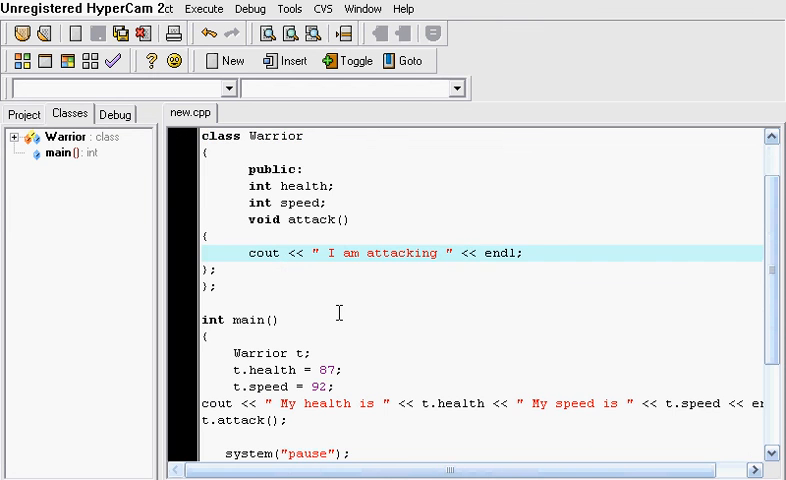
click(468, 253)
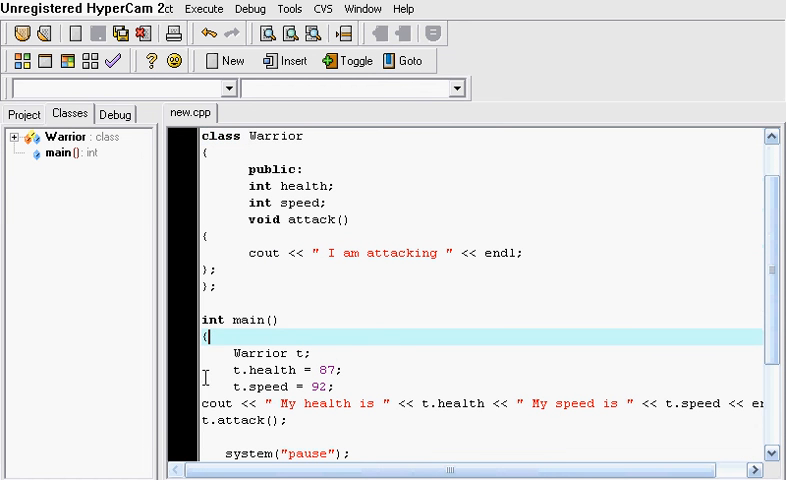
mouse_move(305, 188)
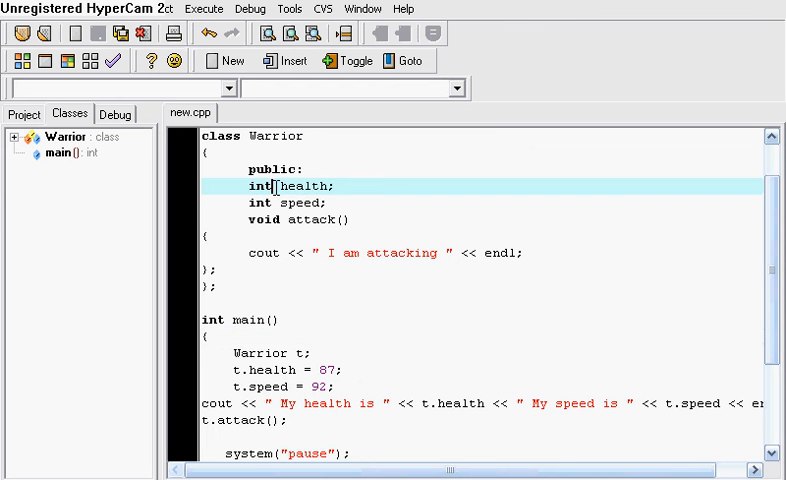
click(290, 370)
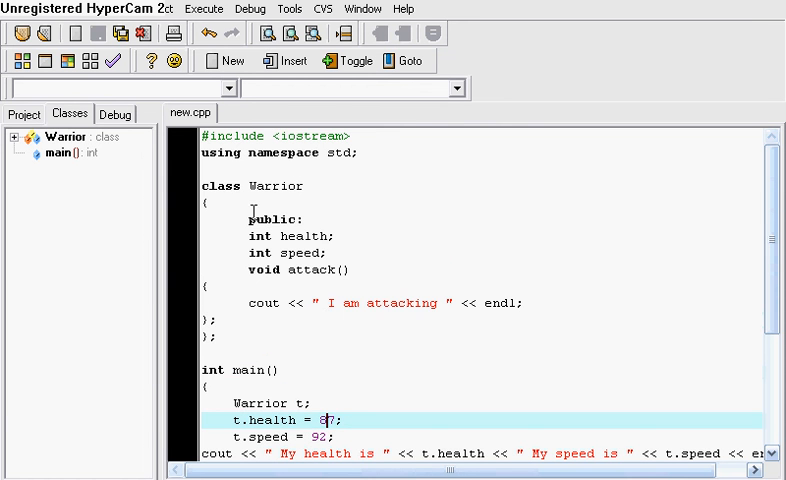
scroll(down, 3)
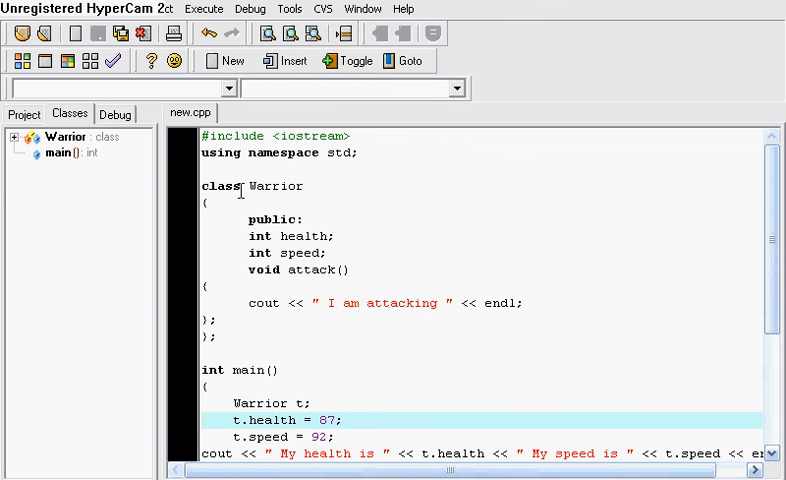
mouse_move(333, 240)
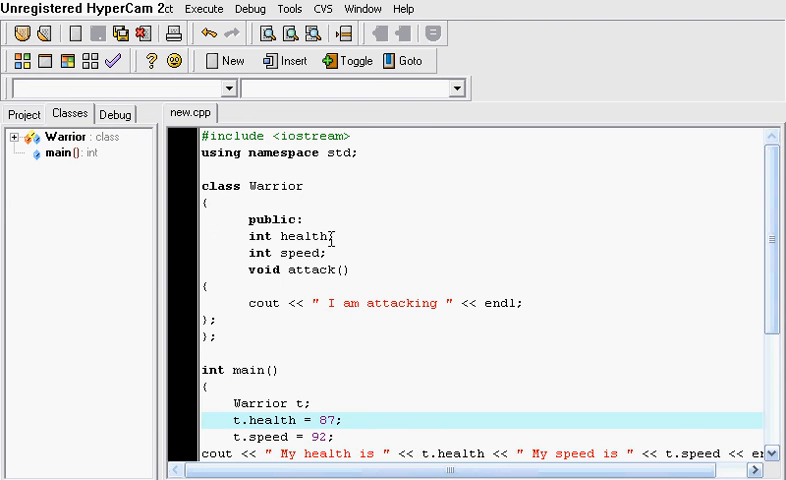